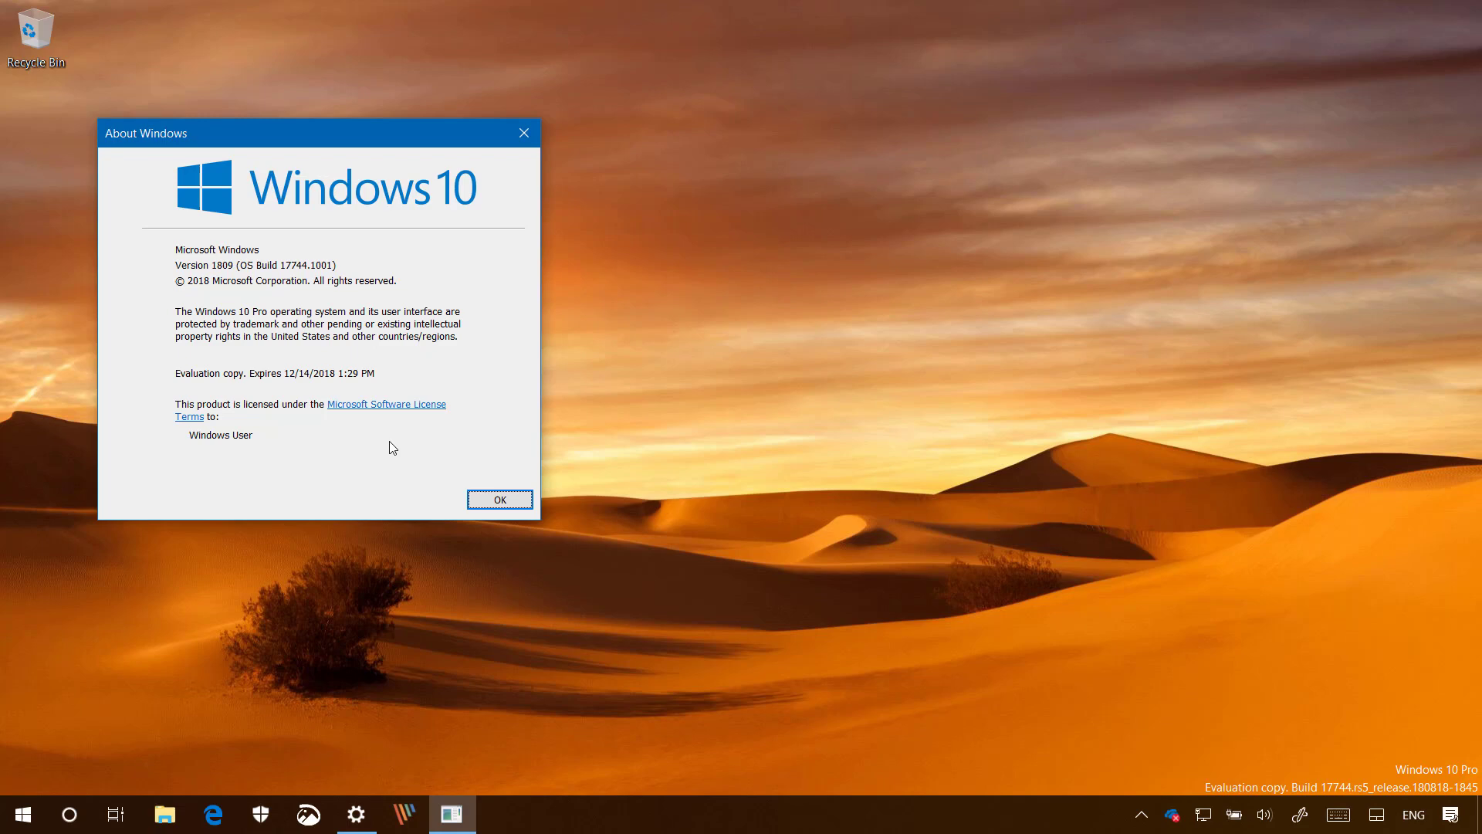
pyautogui.moveTo(378, 798)
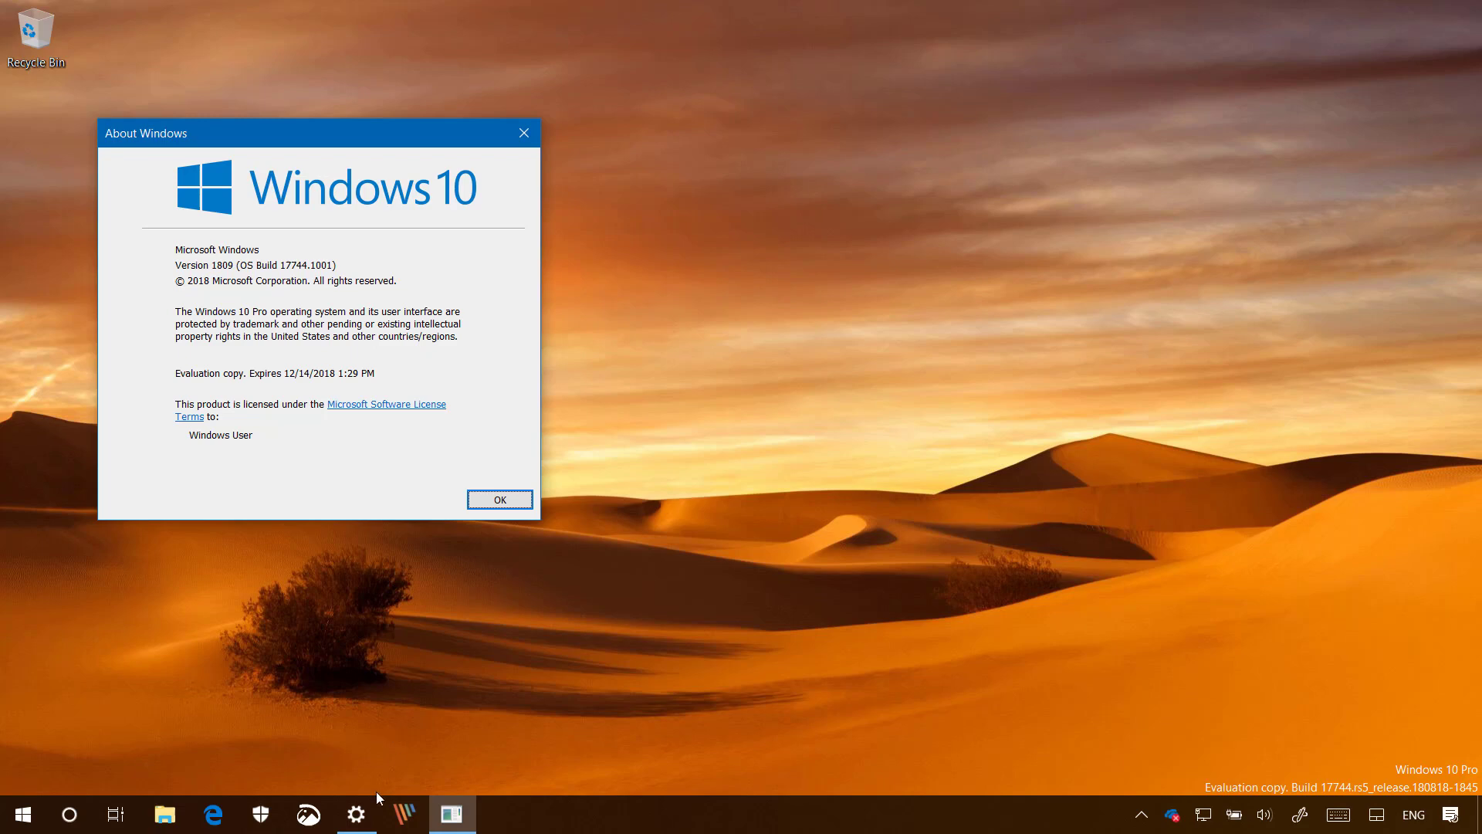
# - Launch Windows Settings from the taskbar gear icon to reach the home page
pyautogui.click(499, 498)
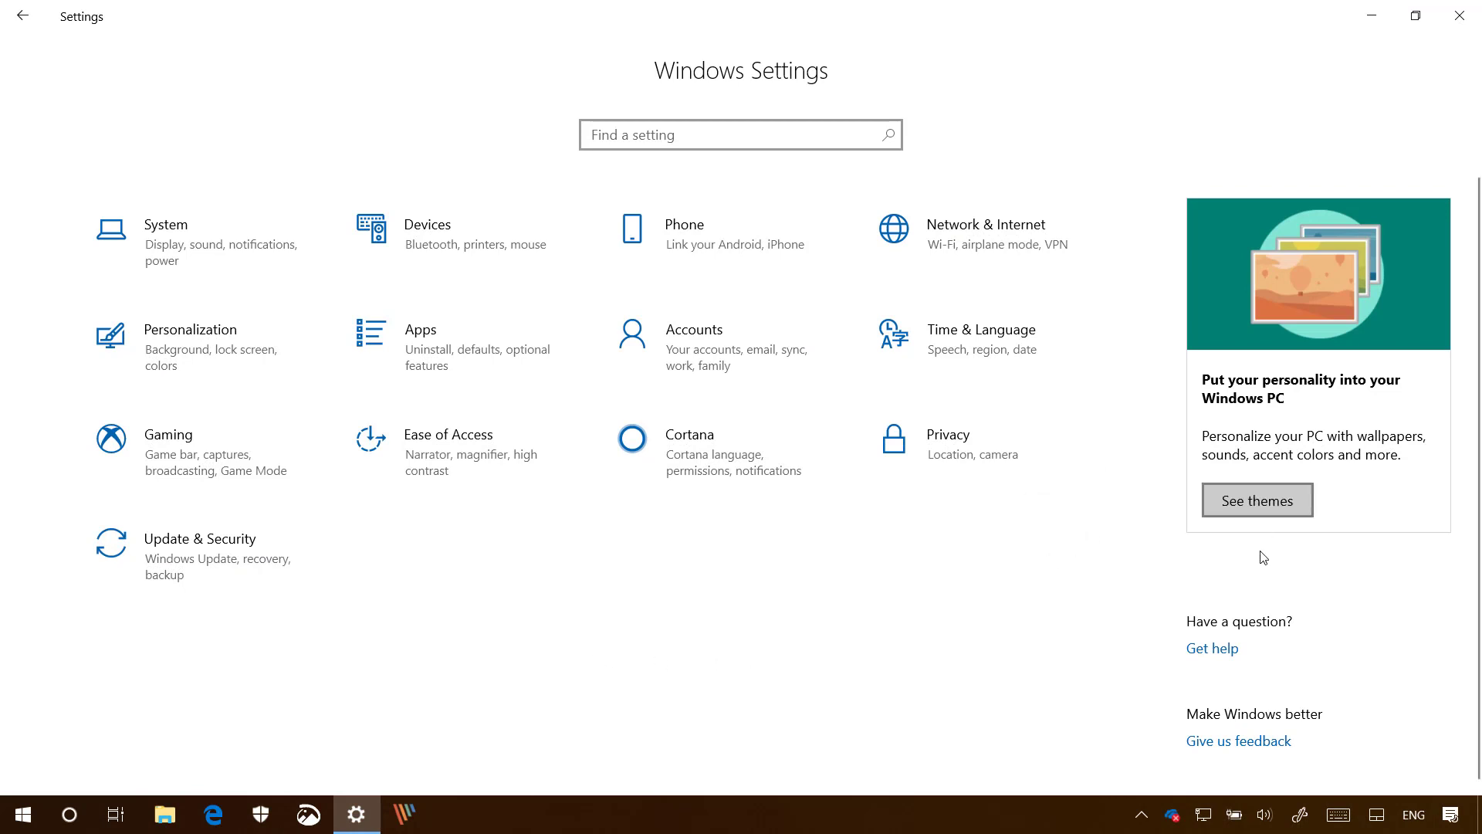
pyautogui.moveTo(1039, 565)
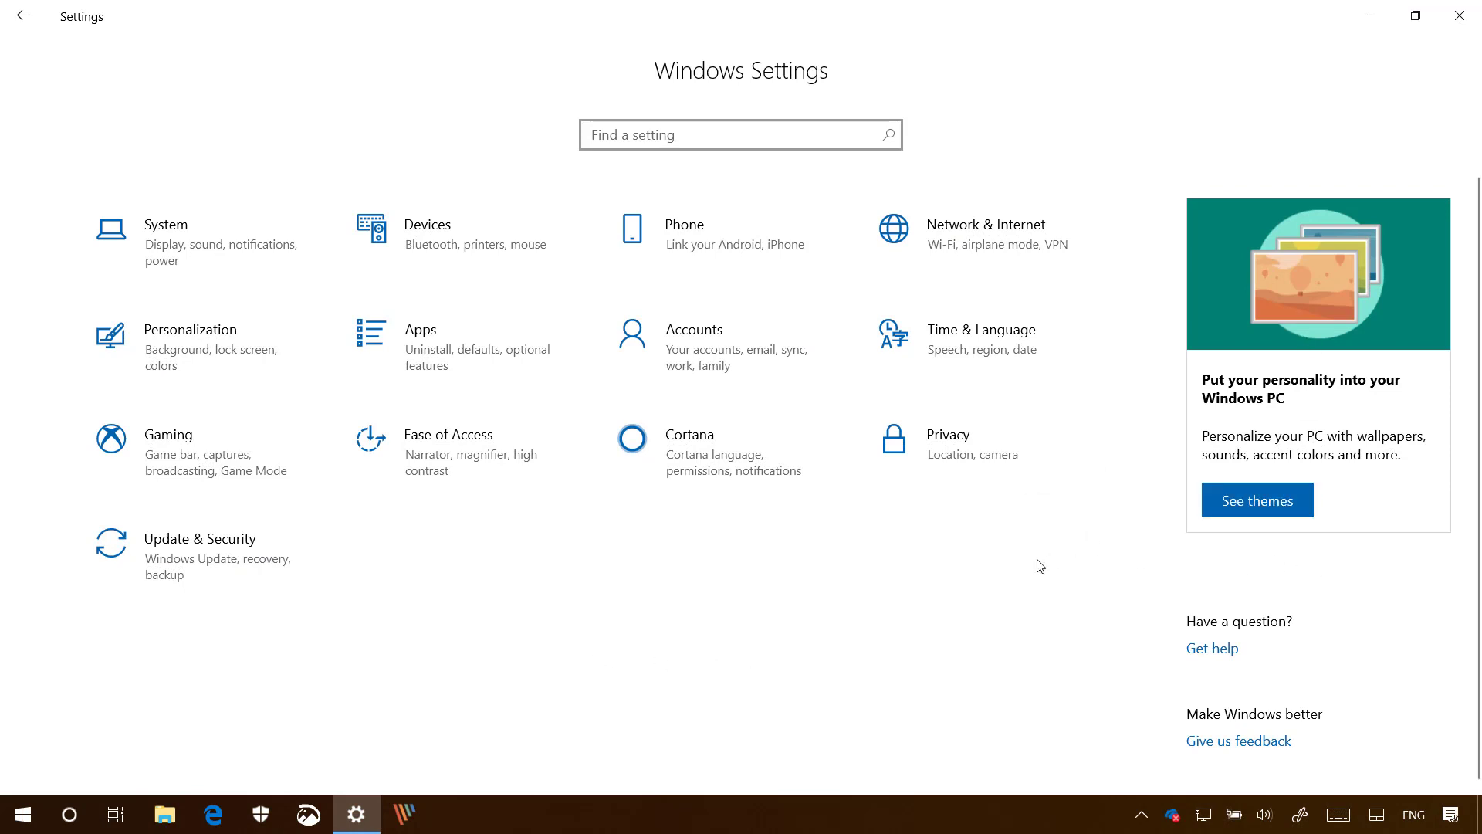
pyautogui.moveTo(1141, 617)
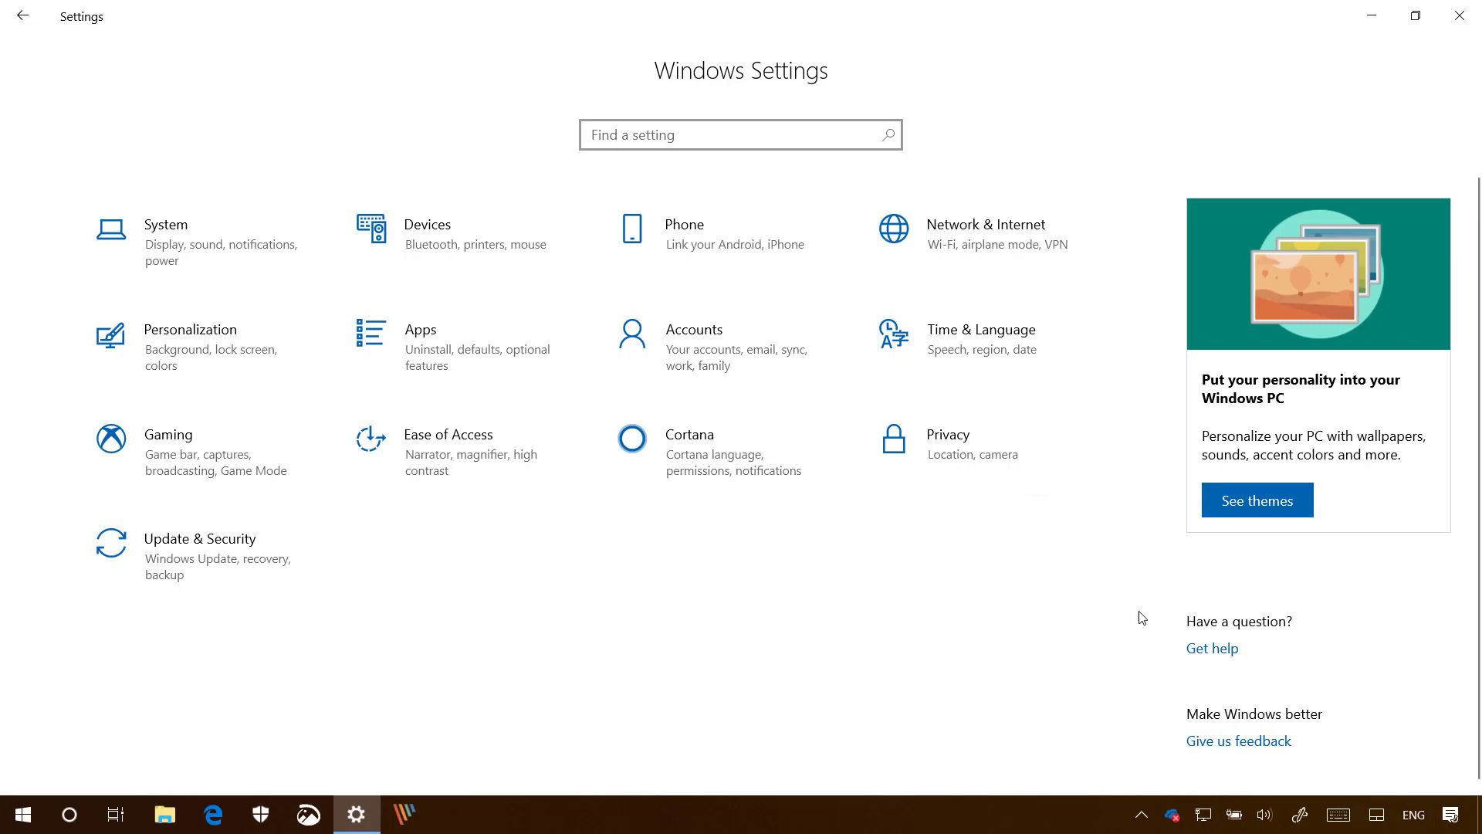
pyautogui.moveTo(847, 724)
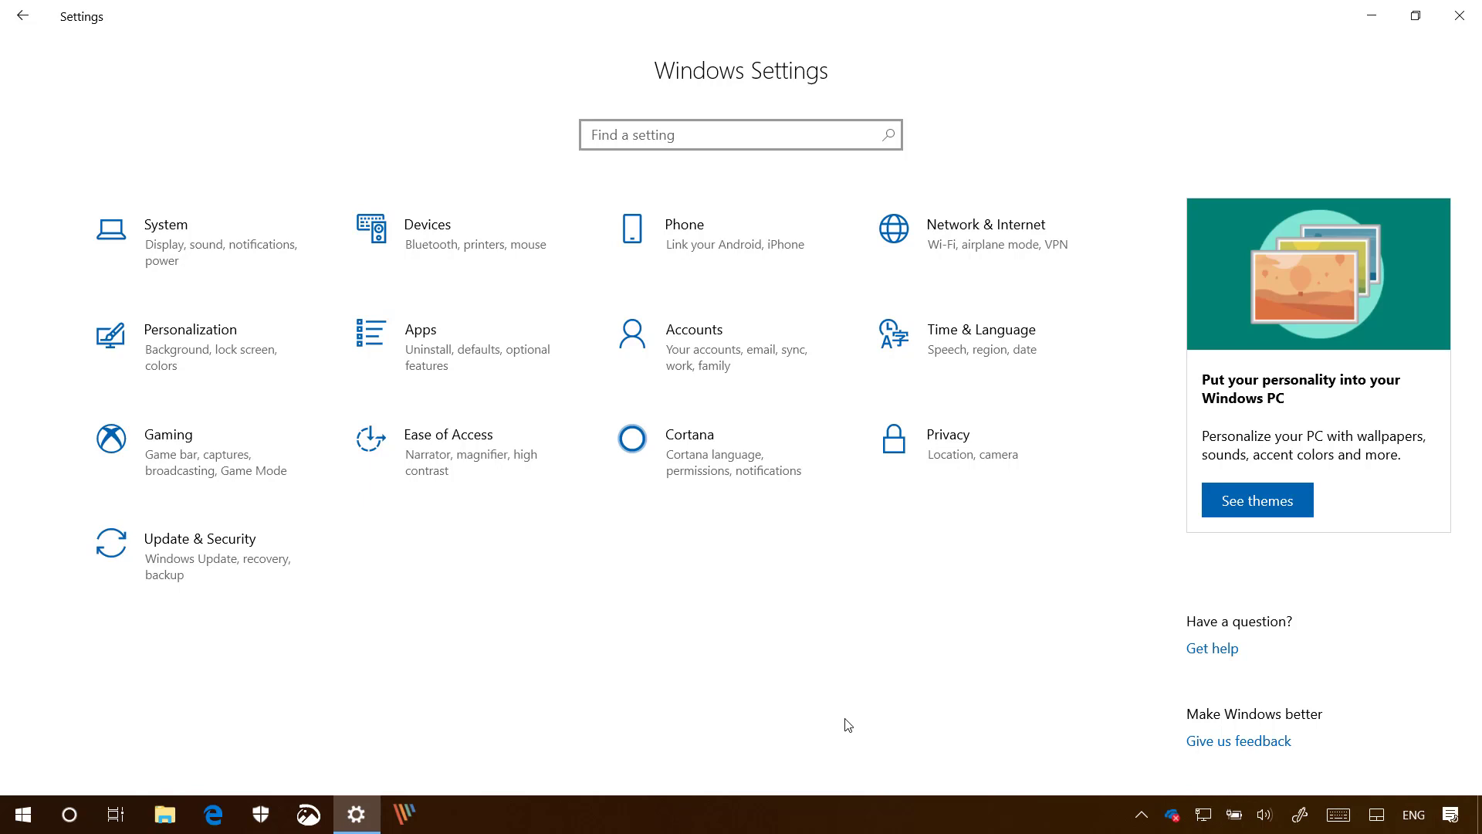
pyautogui.moveTo(1257, 445)
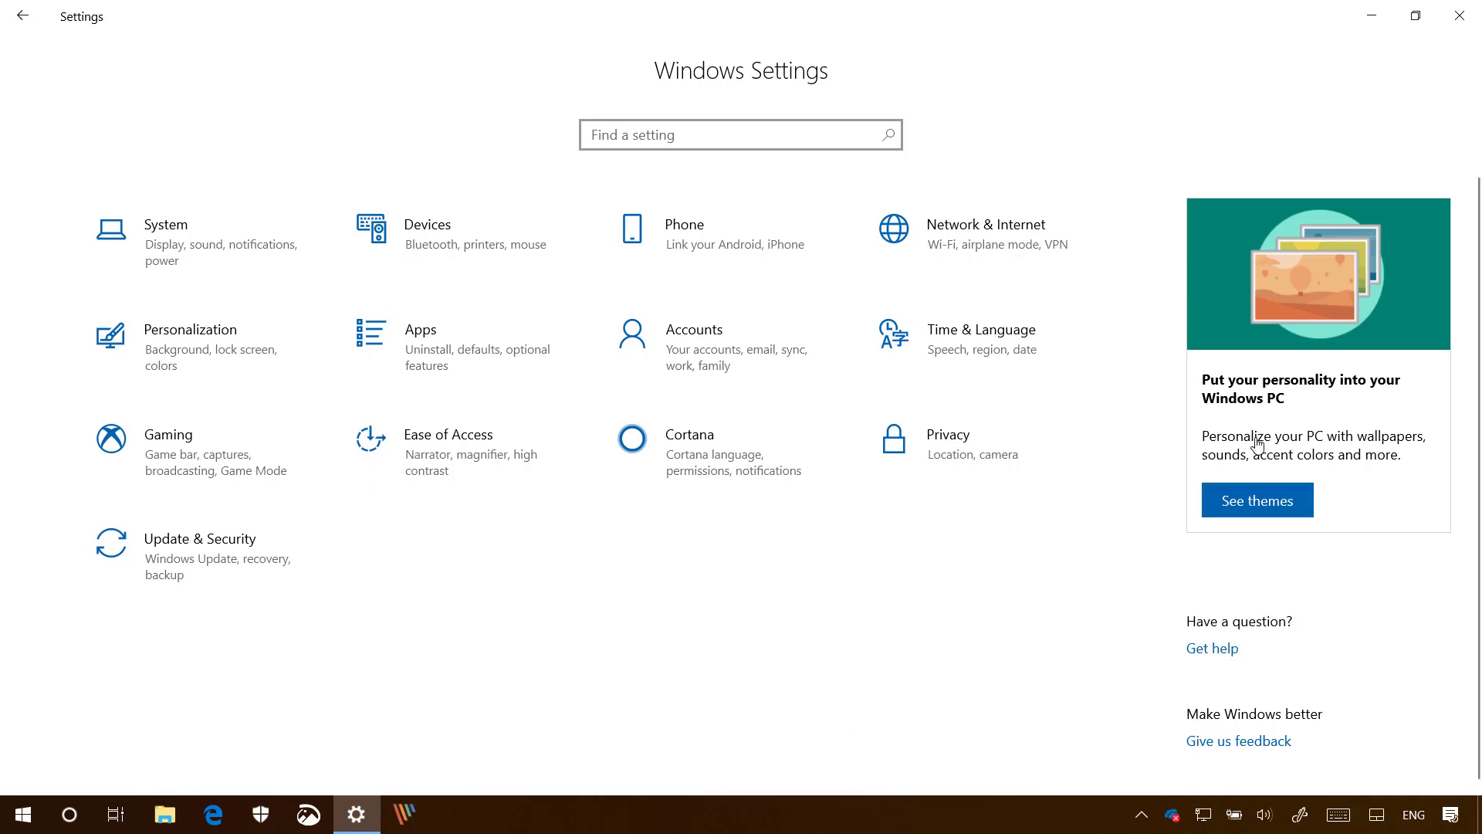
pyautogui.moveTo(887, 682)
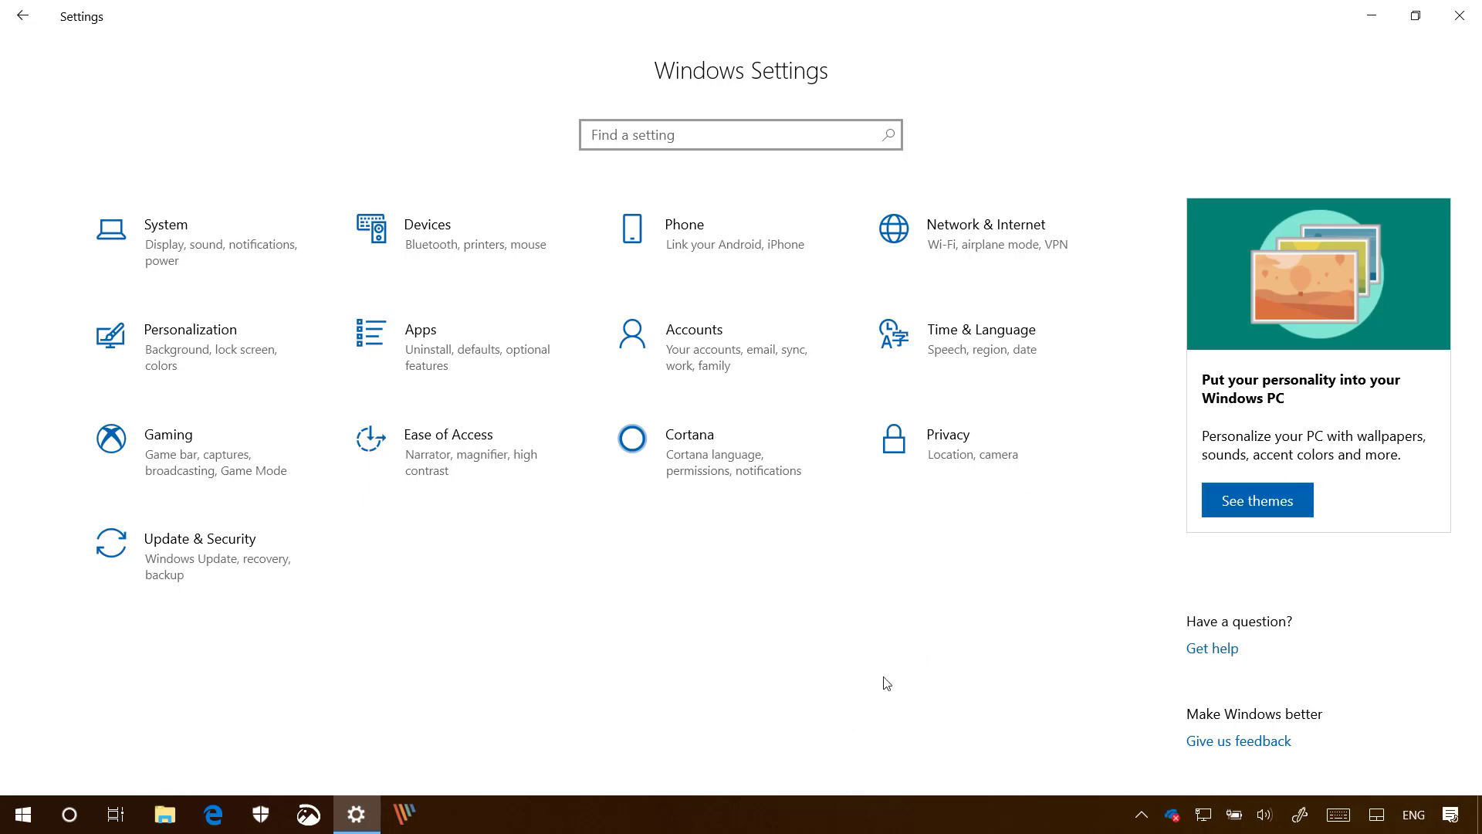
# - In Privacy > General, switch 'Show me suggested content in the Settings app' to Off
pyautogui.click(946, 436)
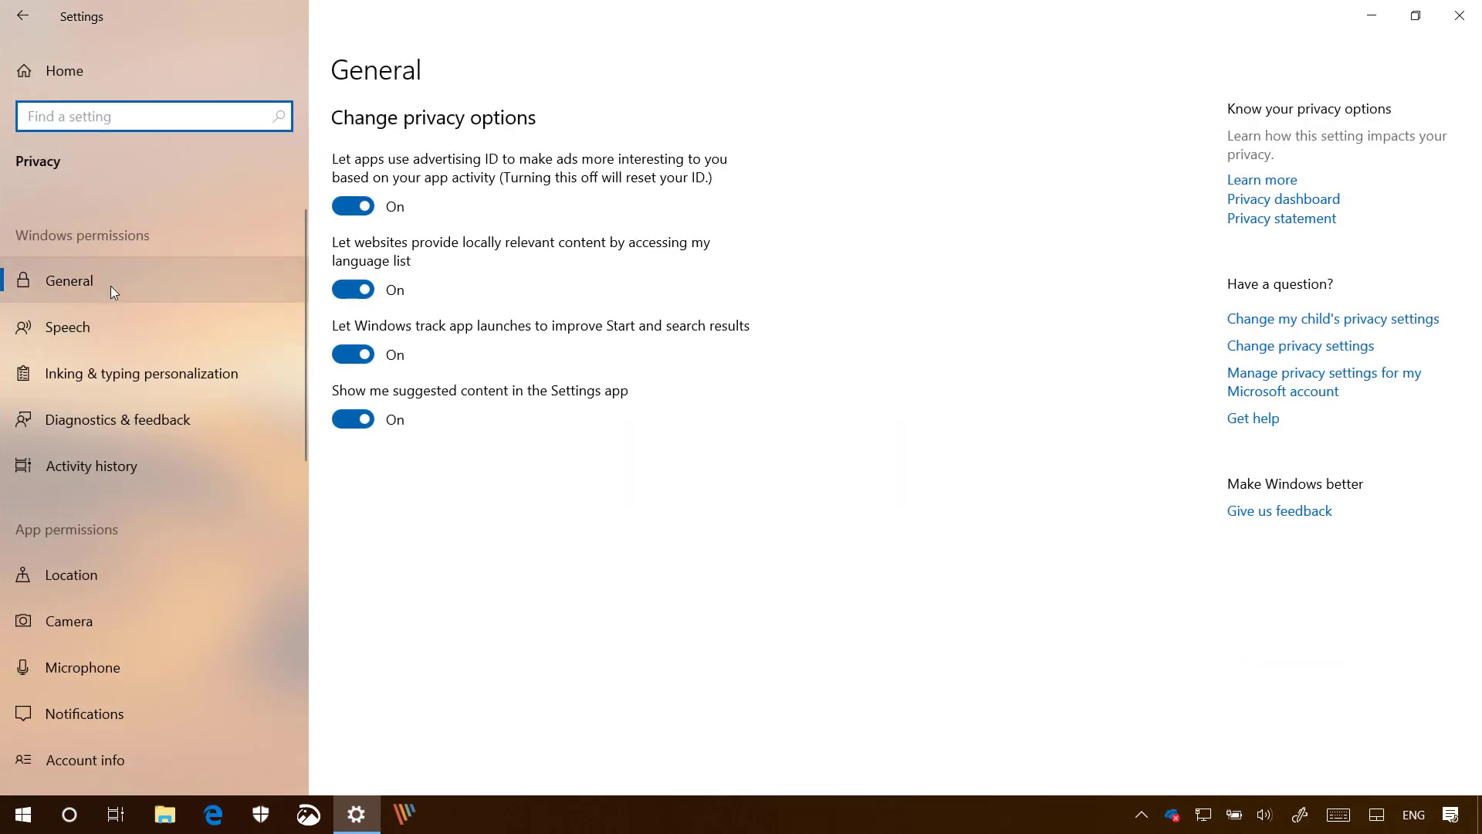
pyautogui.moveTo(504, 520)
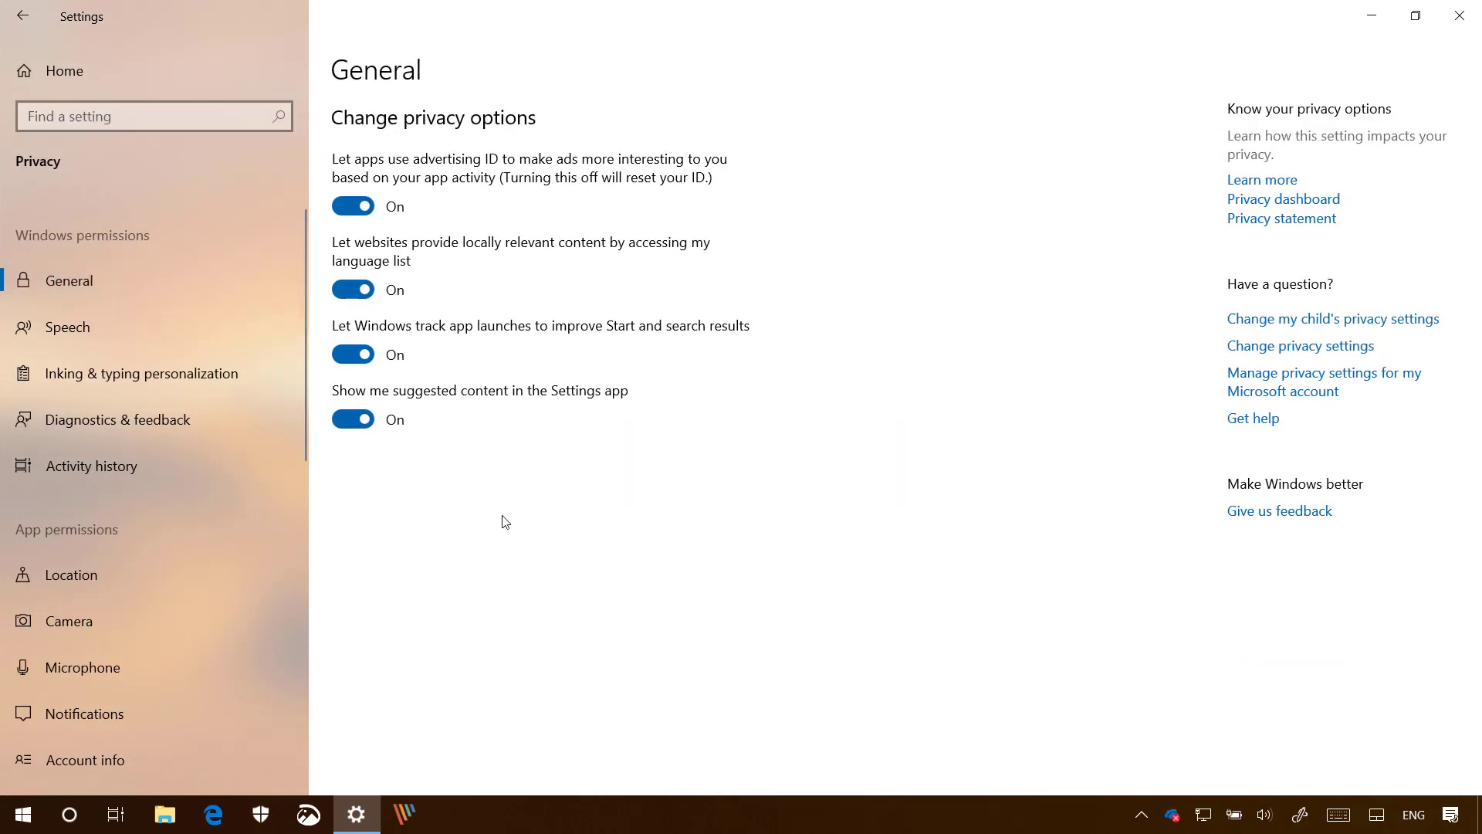
pyautogui.moveTo(432, 411)
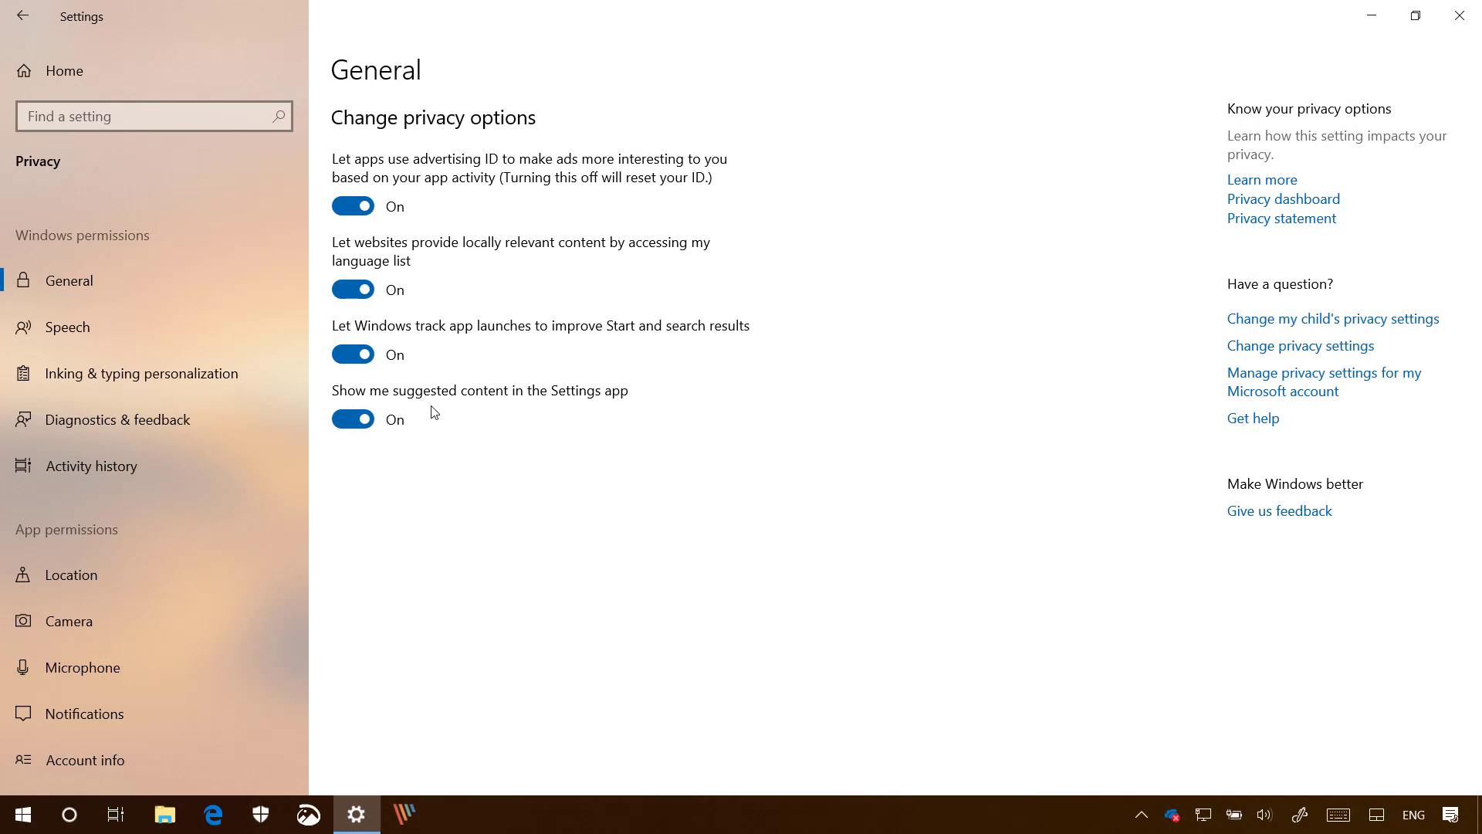
pyautogui.moveTo(355, 419)
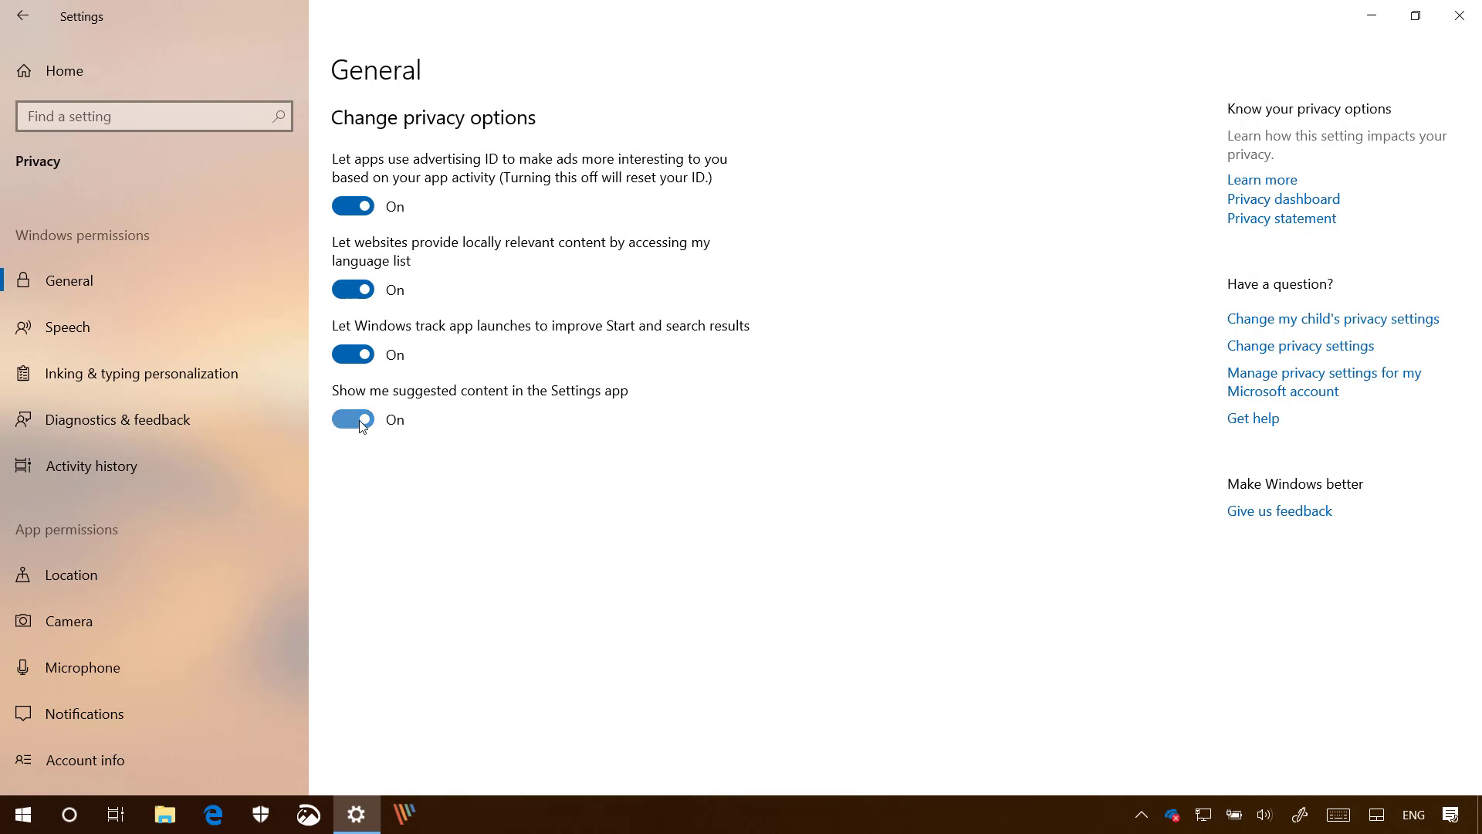
pyautogui.click(352, 418)
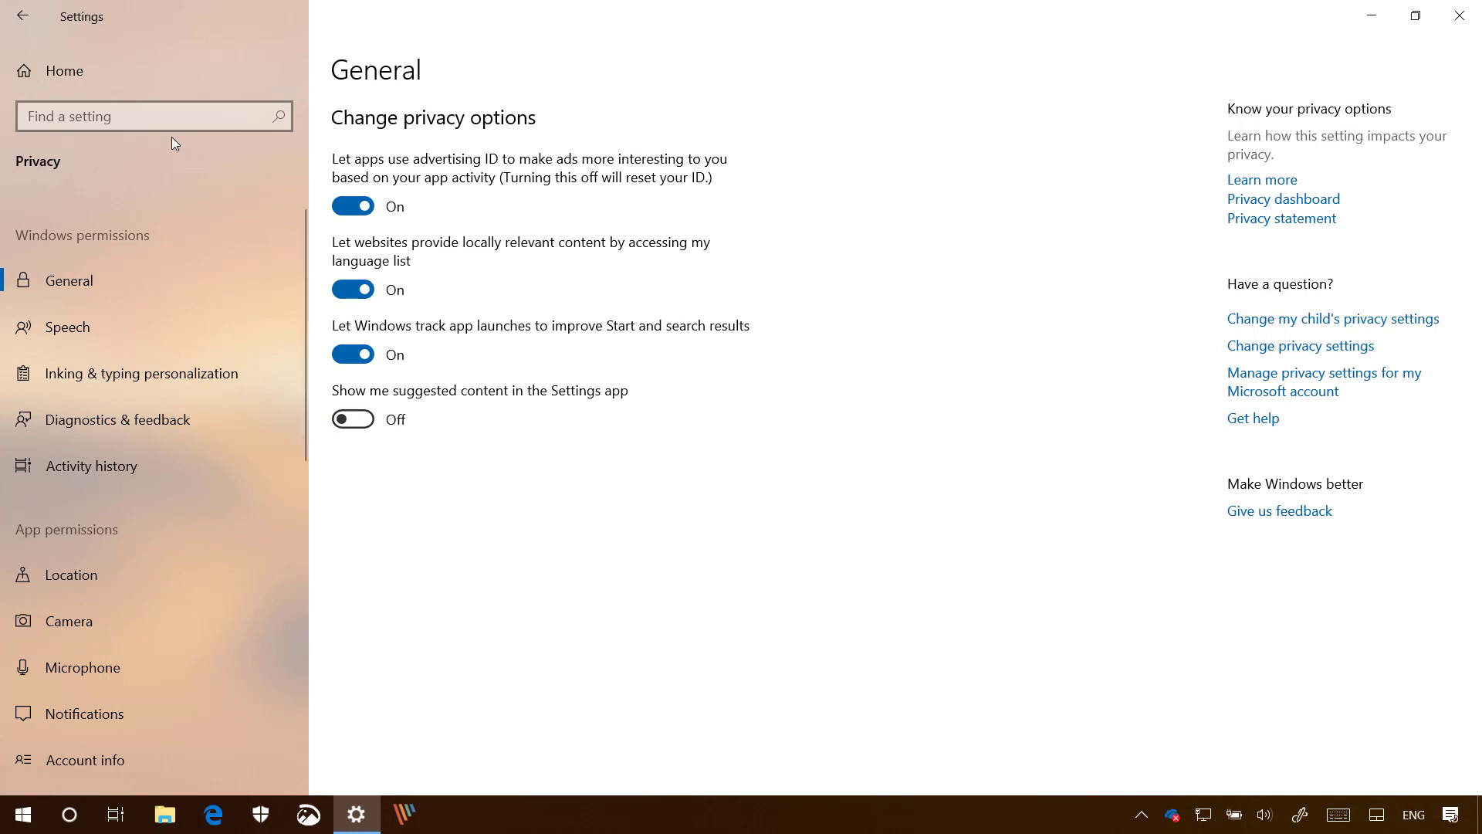
pyautogui.moveTo(146, 91)
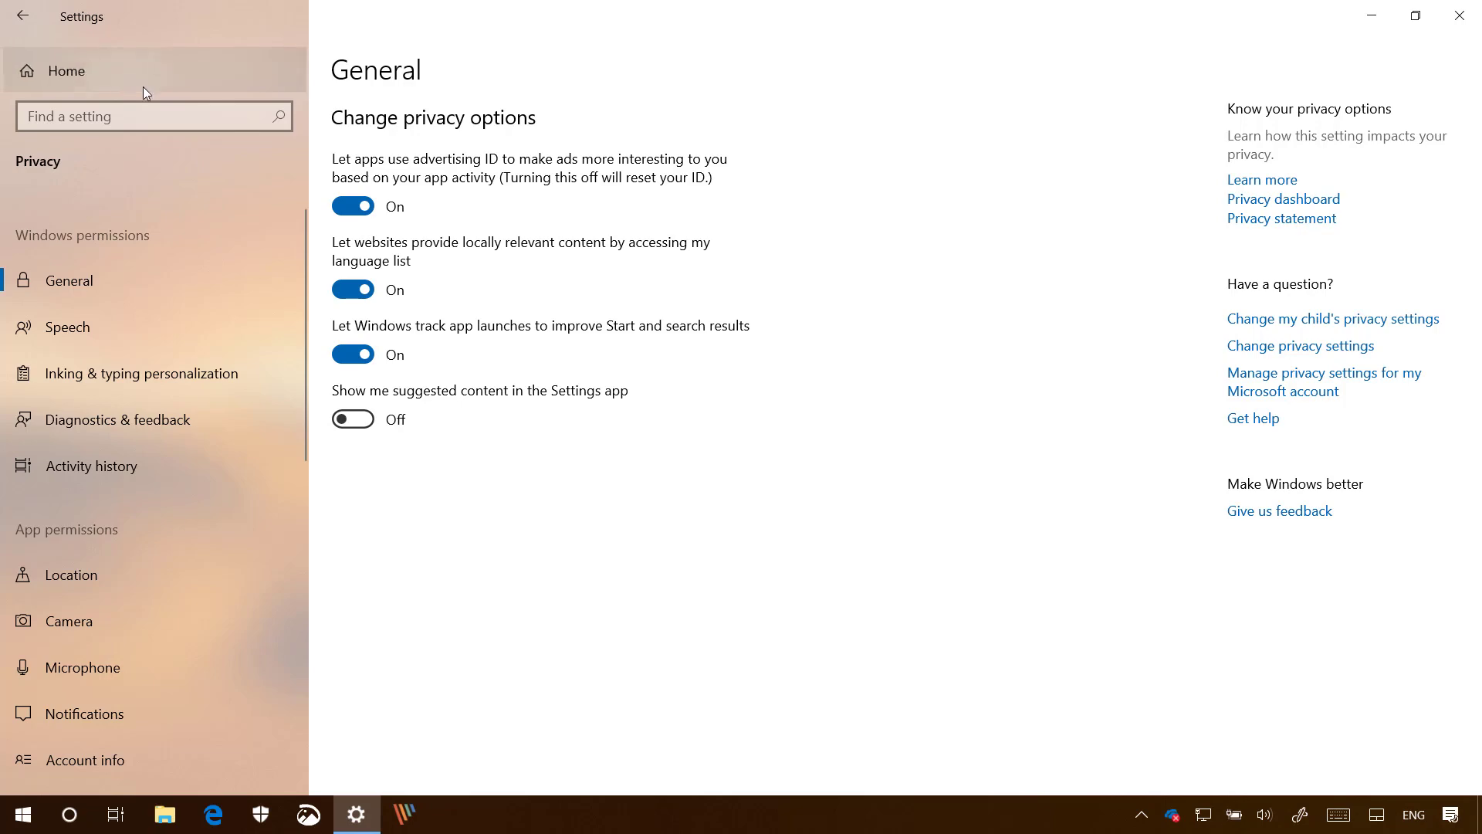
# - Return to the Settings home page, now showing only the category grid without the tips pane
pyautogui.click(65, 69)
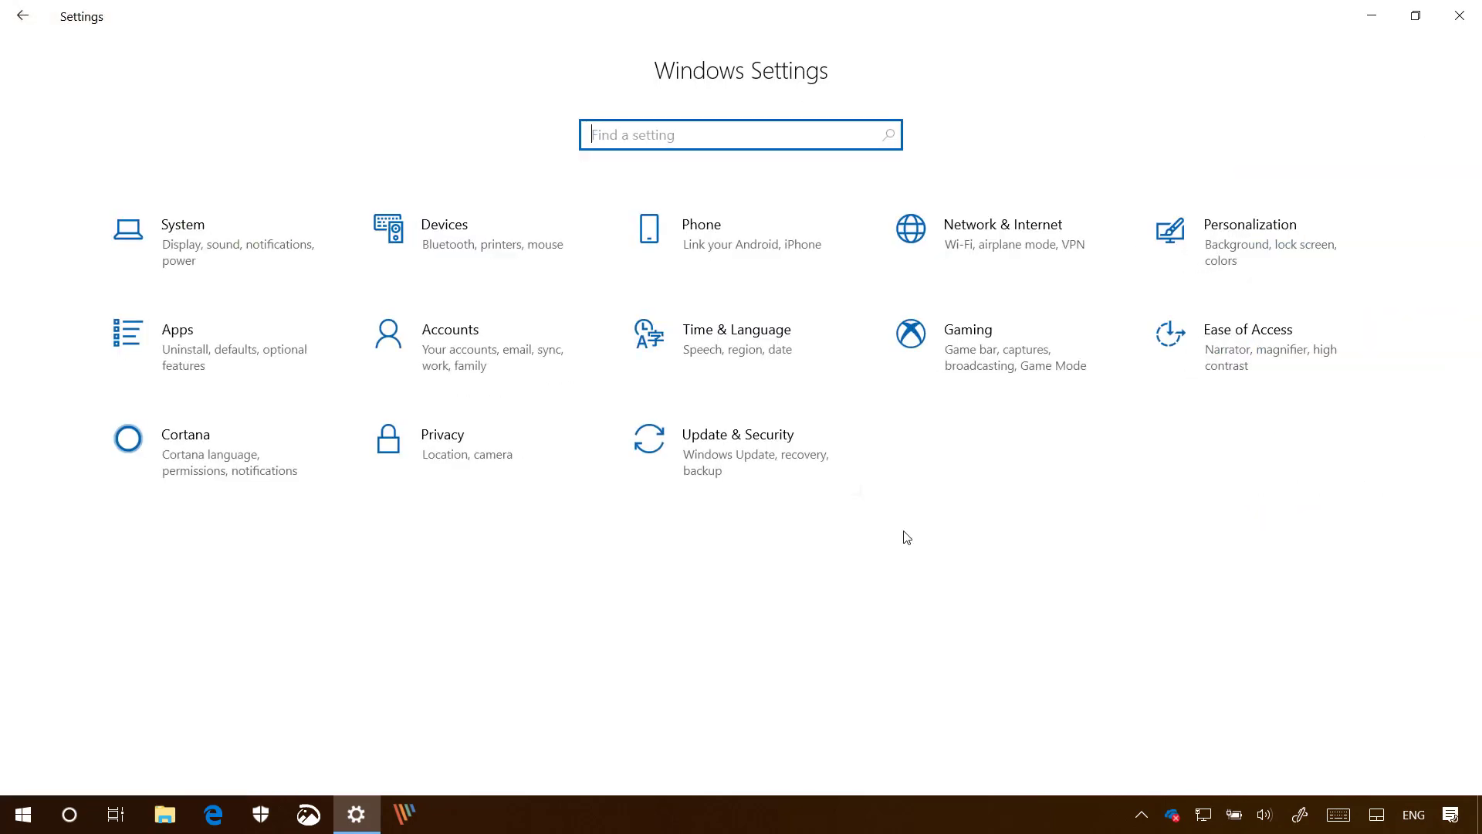
pyautogui.moveTo(1005, 618)
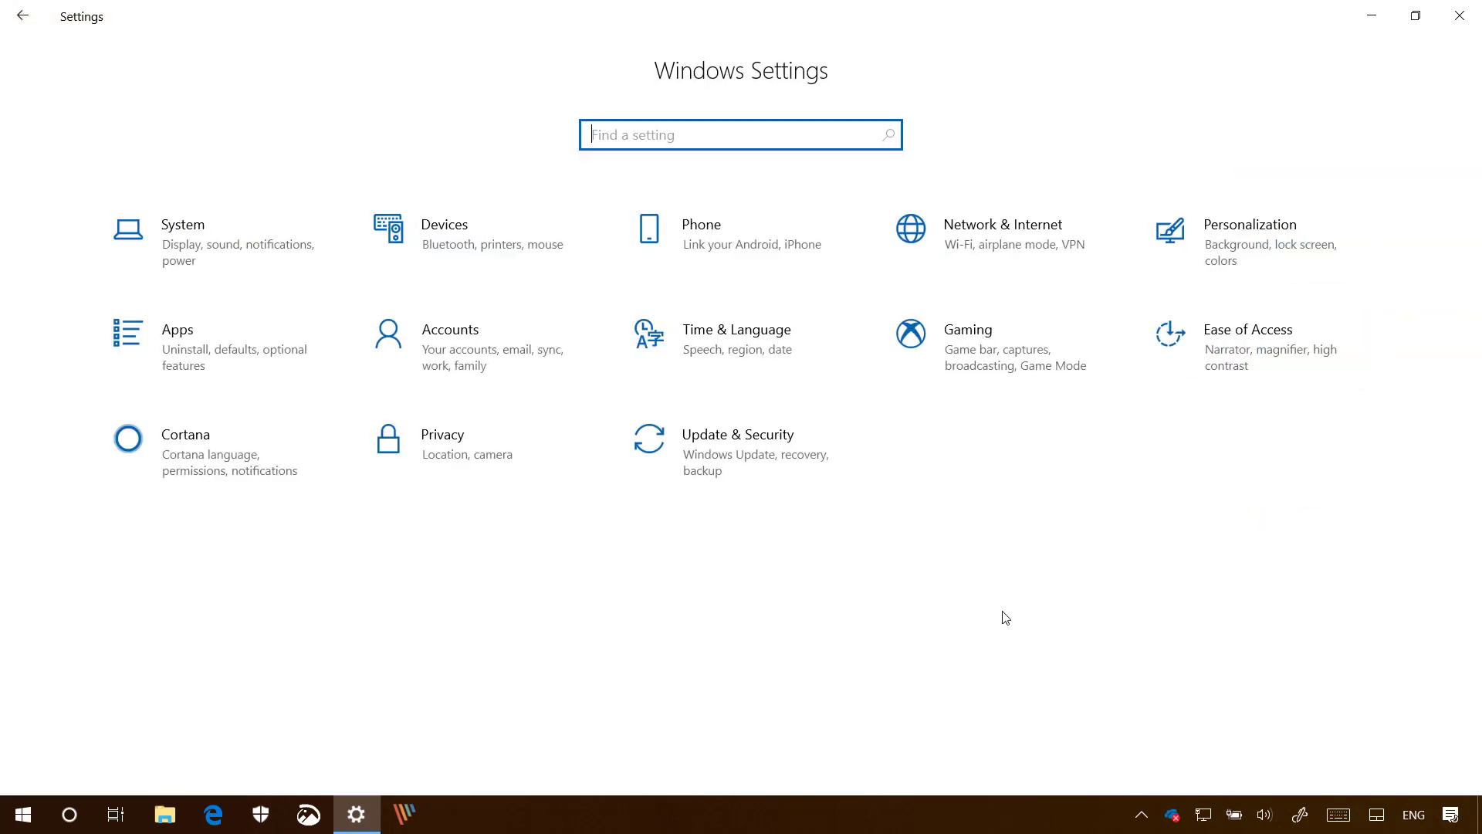
pyautogui.moveTo(688, 638)
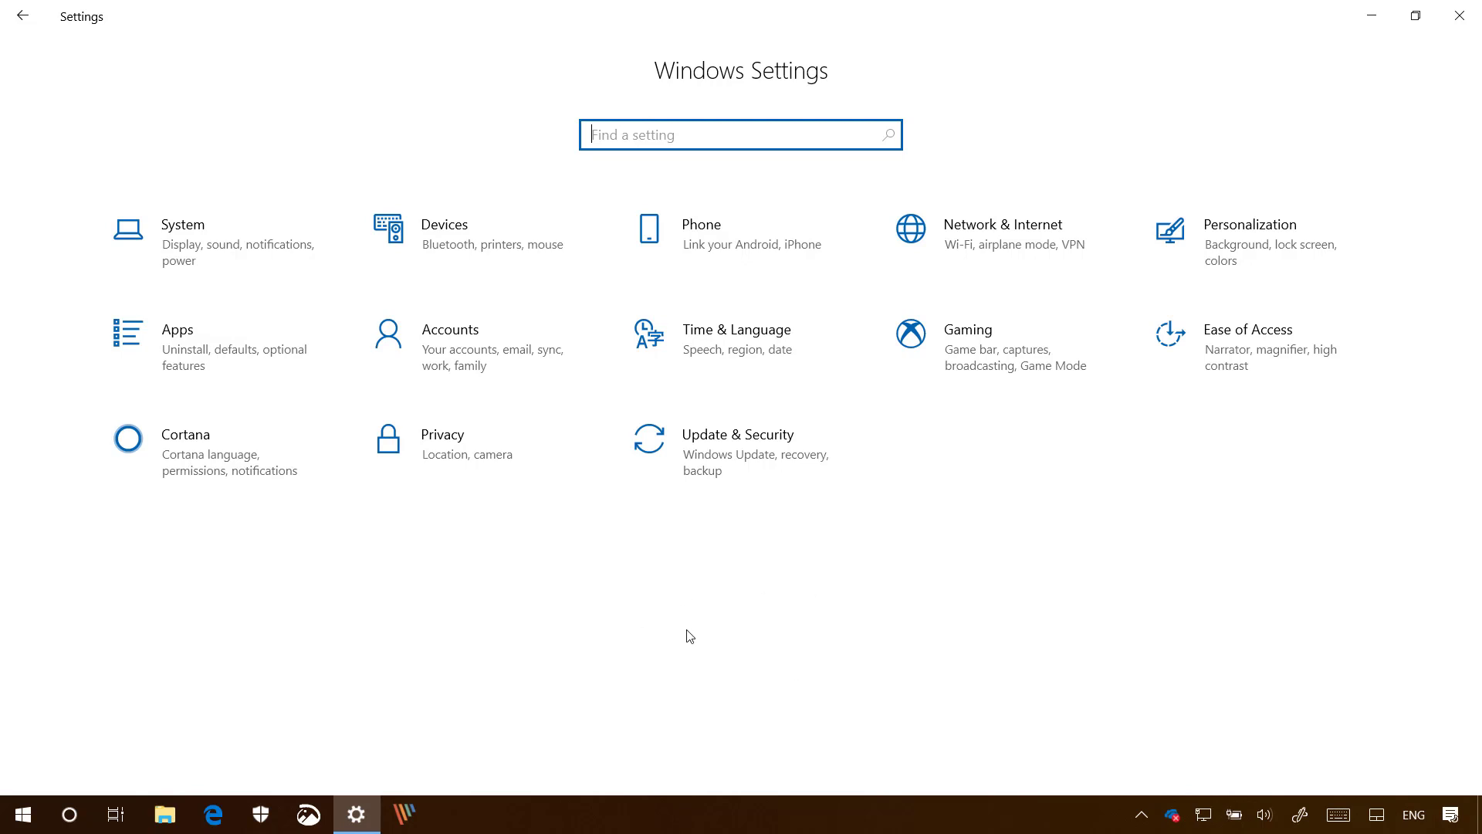
pyautogui.moveTo(1416, 15)
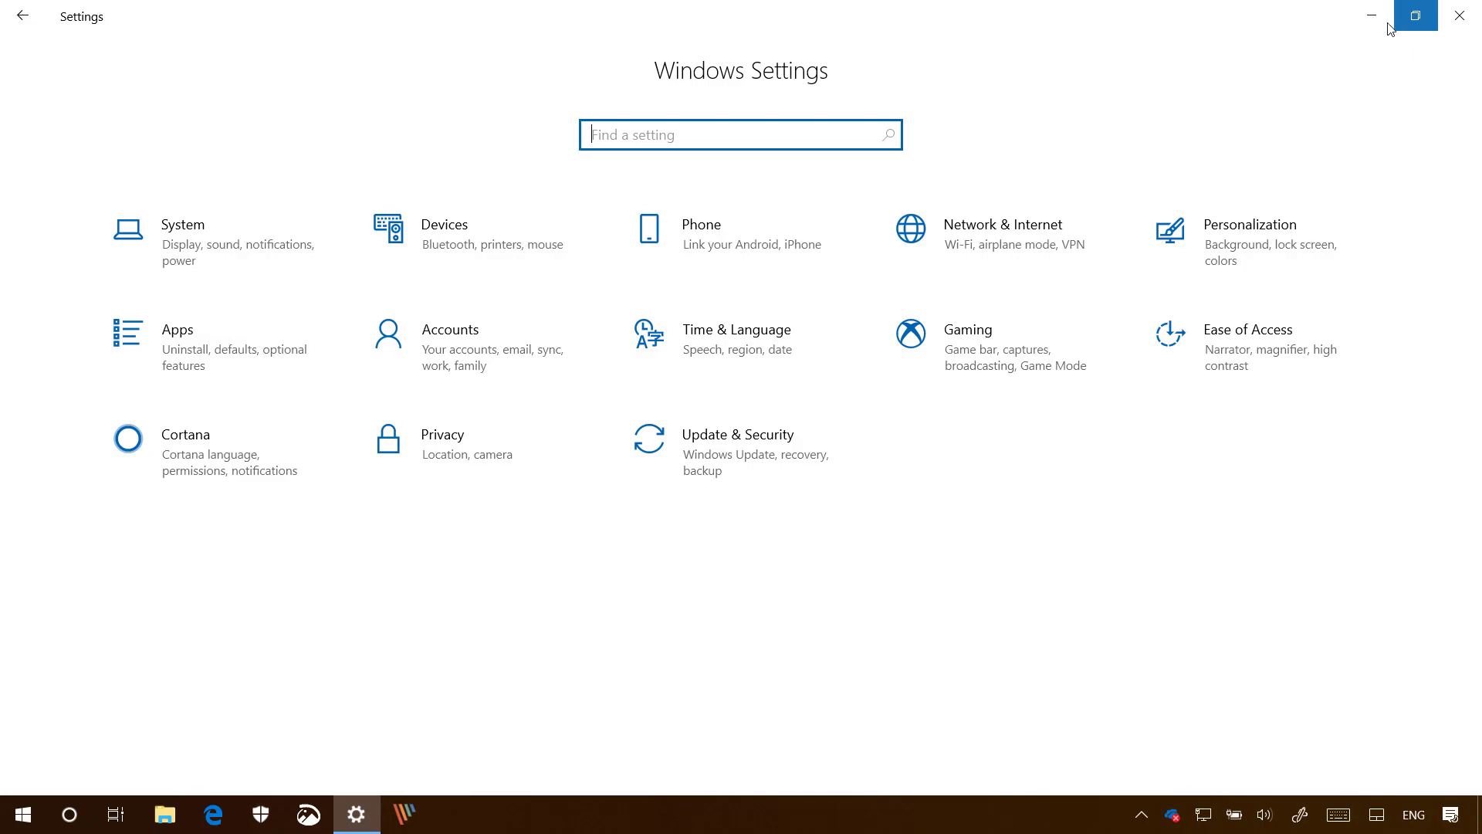